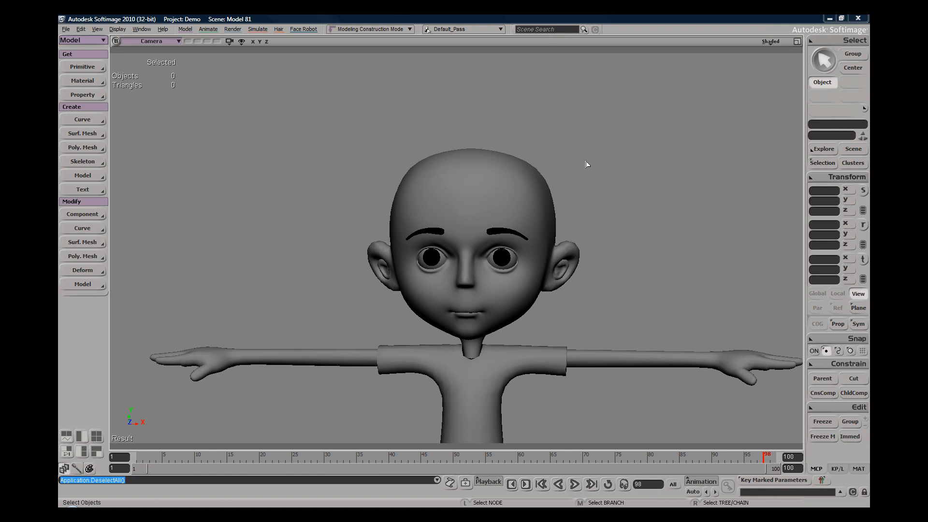
mouse_move(516, 87)
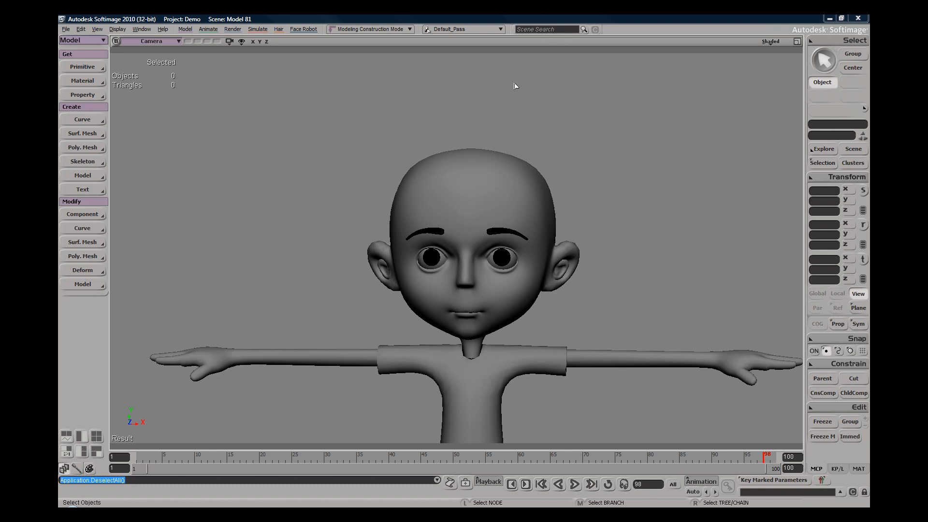
mouse_move(459, 172)
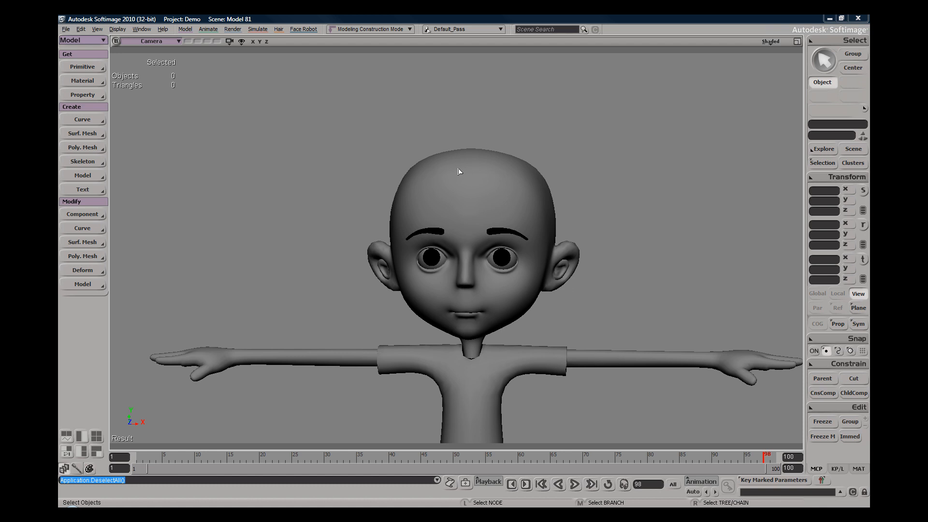
mouse_move(582, 194)
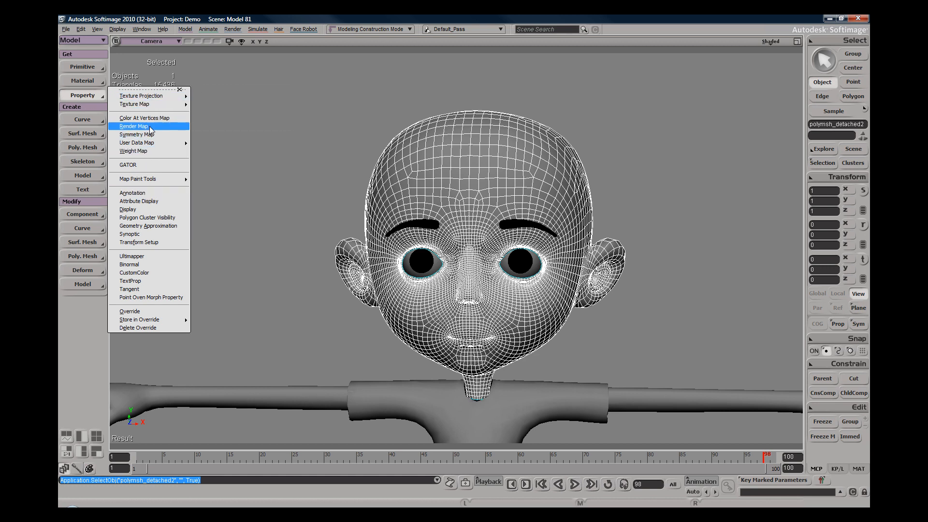
Add a RenderMap property to the selected head mesh.
left_click(133, 126)
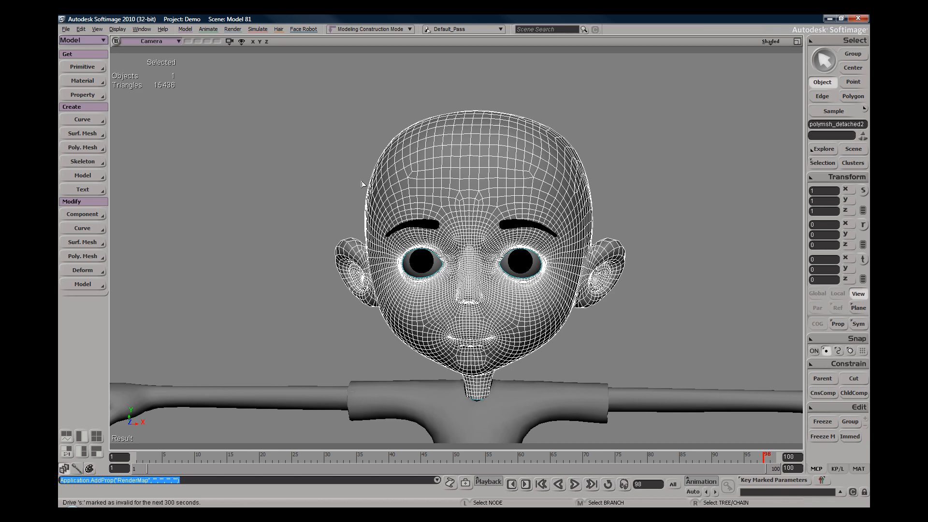
mouse_move(106, 134)
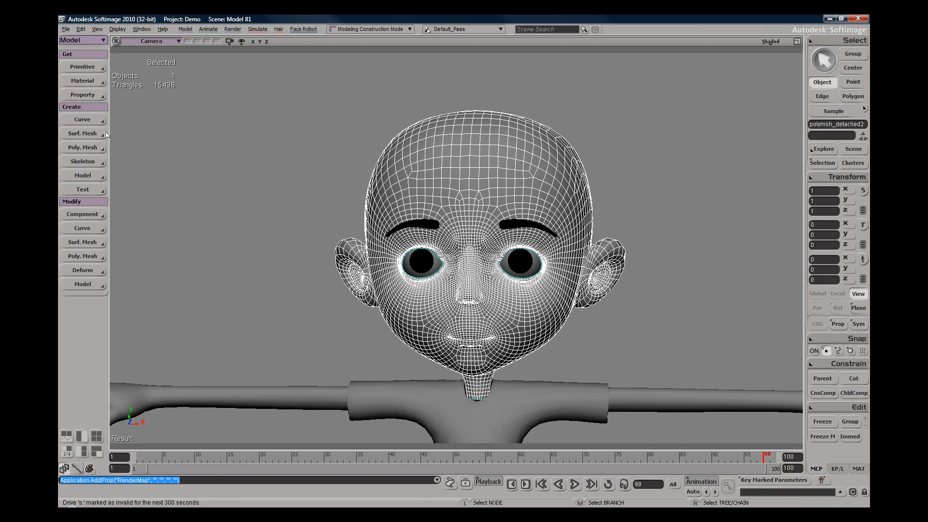
mouse_move(111, 128)
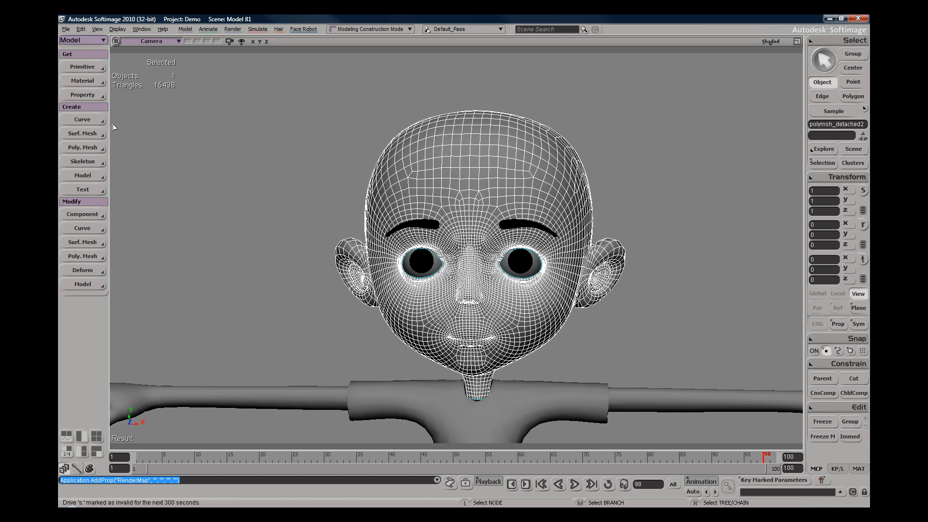
mouse_move(90, 161)
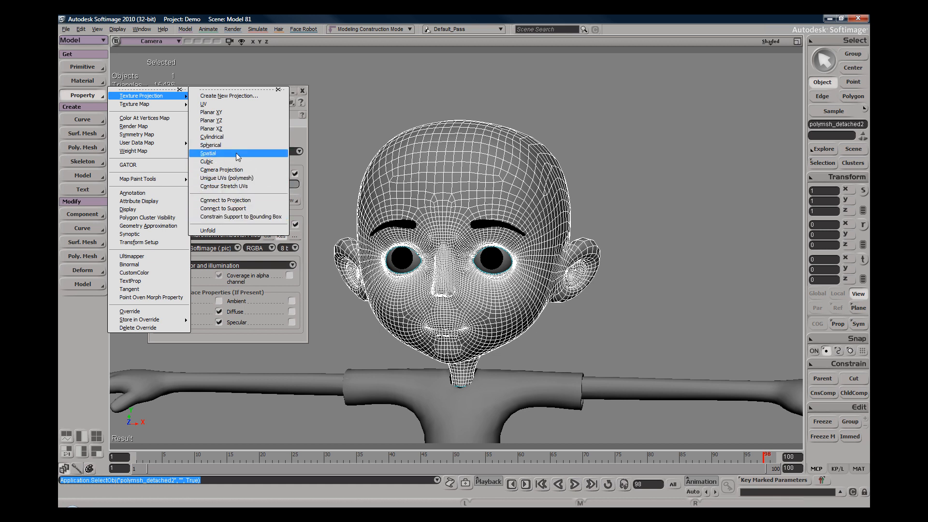
mouse_move(256, 178)
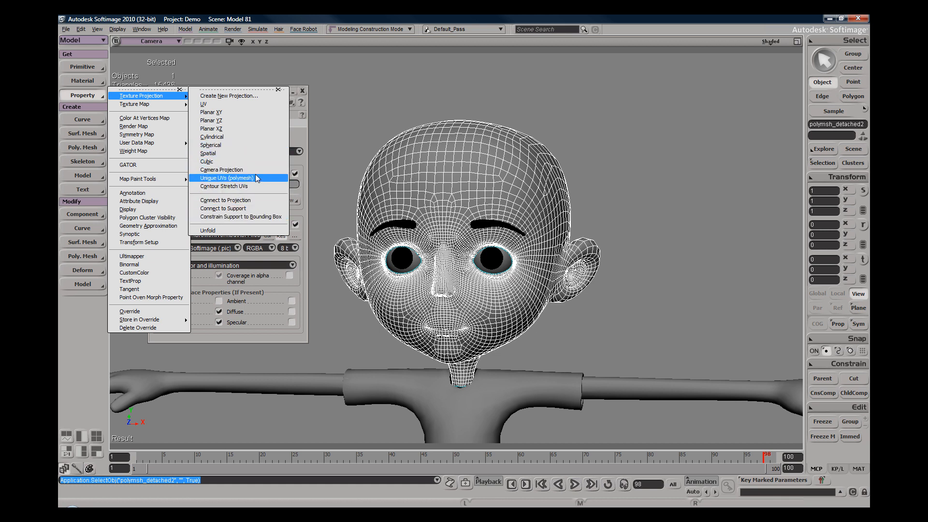
Give the head unique UVs (polymesh) flattened with angle grouping in PolyPackUV.
left_click(226, 178)
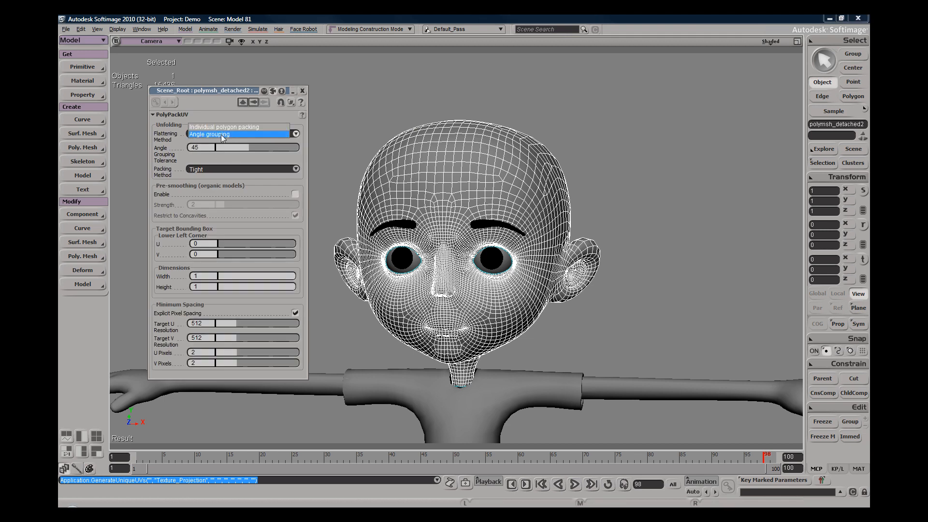
left_click(225, 134)
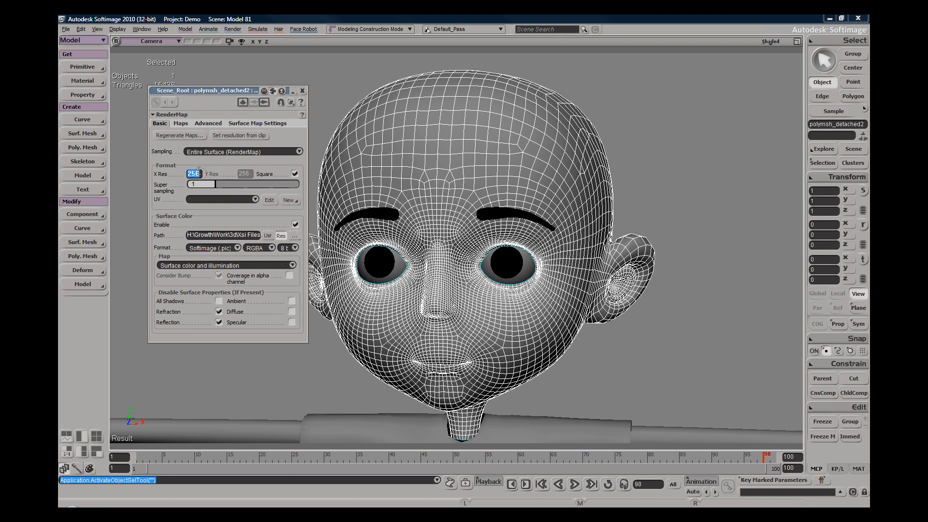
Set the RenderMap to 512 resolution using the Texture_Projection (Explicit UVWs).
type("512")
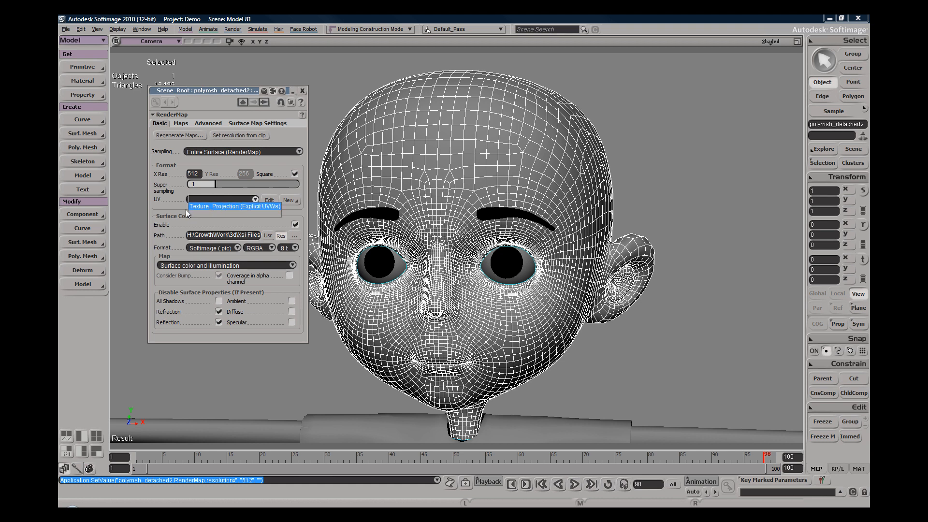
left_click(223, 199)
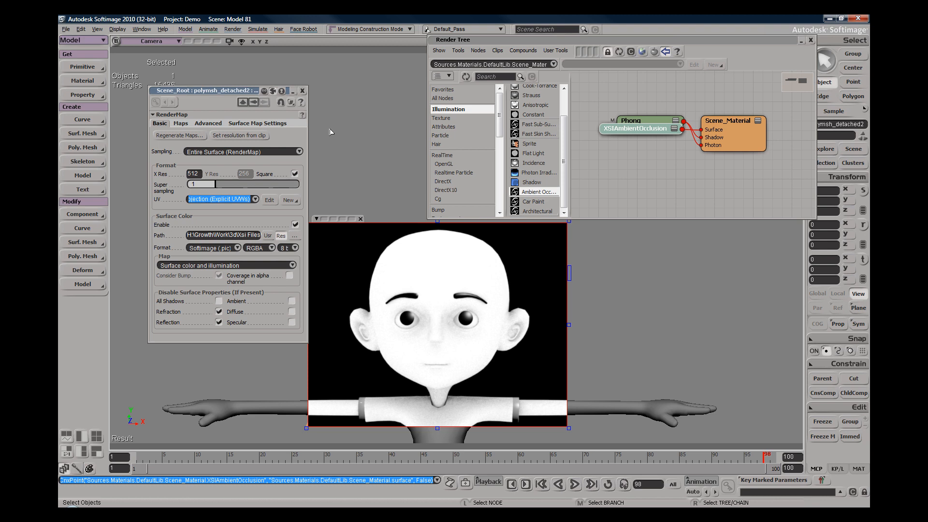
mouse_move(511, 183)
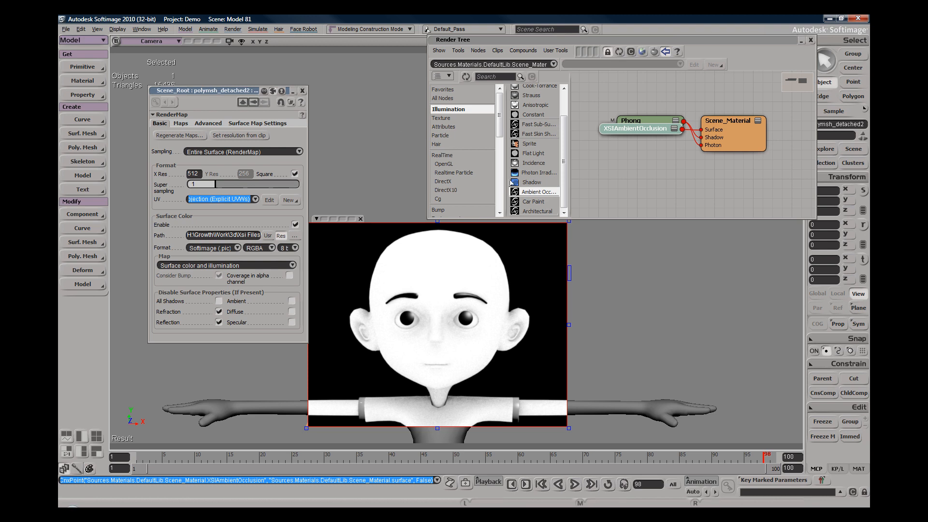
mouse_move(482, 188)
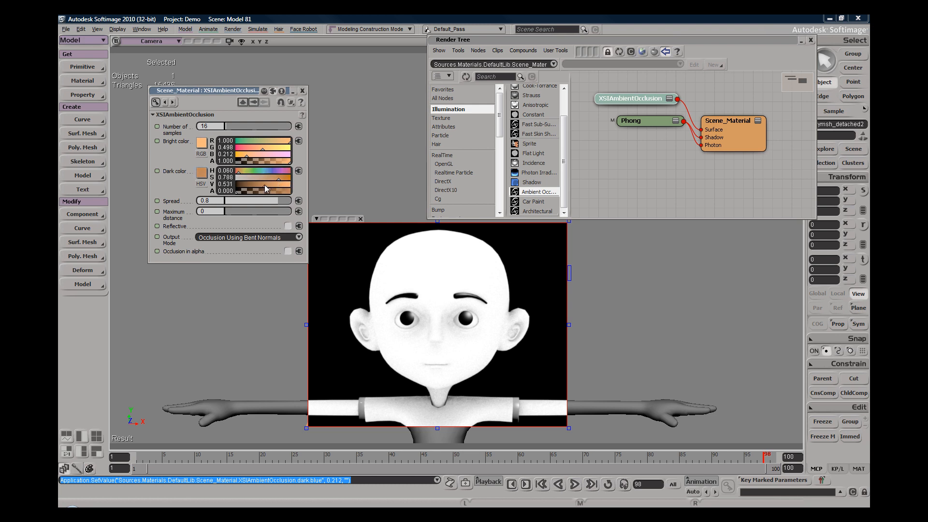
Tune XSIAmbientOcclusion dark colour to deep brown and bright colour to peach skin.
left_click_drag(267, 186, 284, 182)
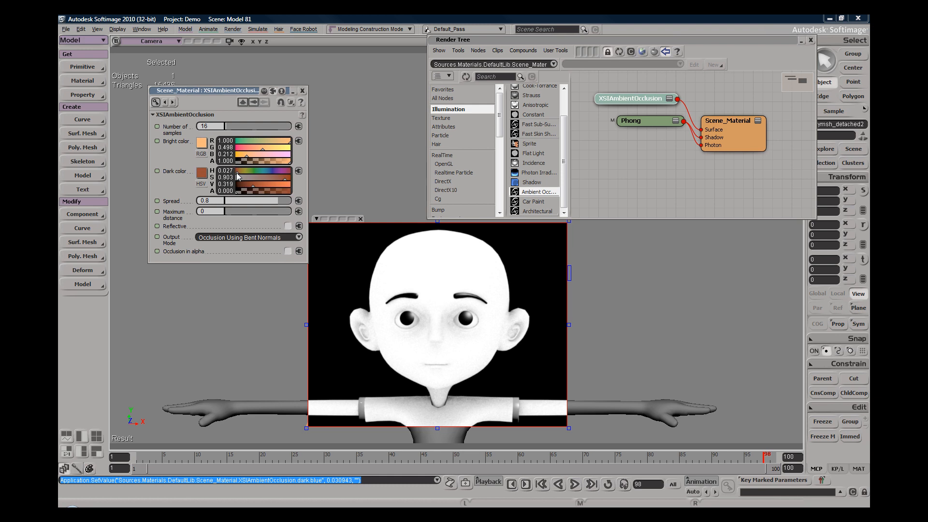
mouse_move(390, 273)
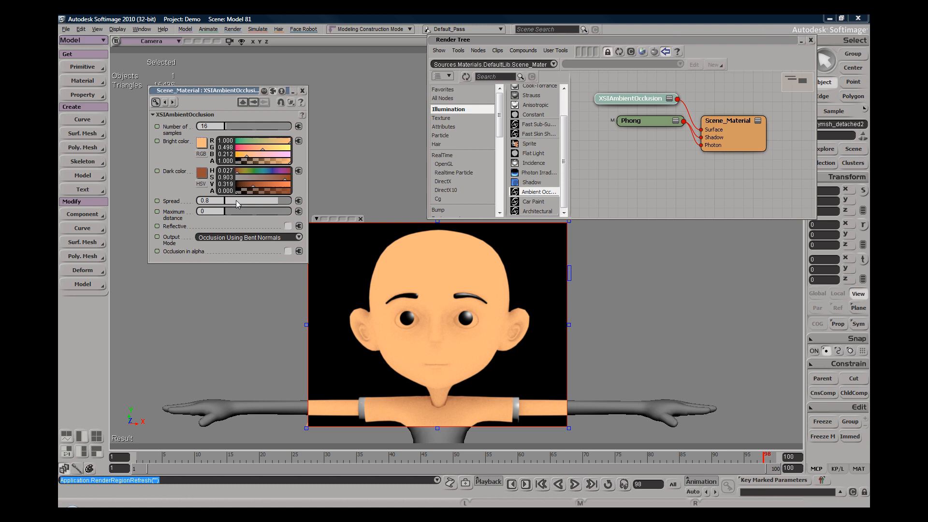
mouse_move(260, 168)
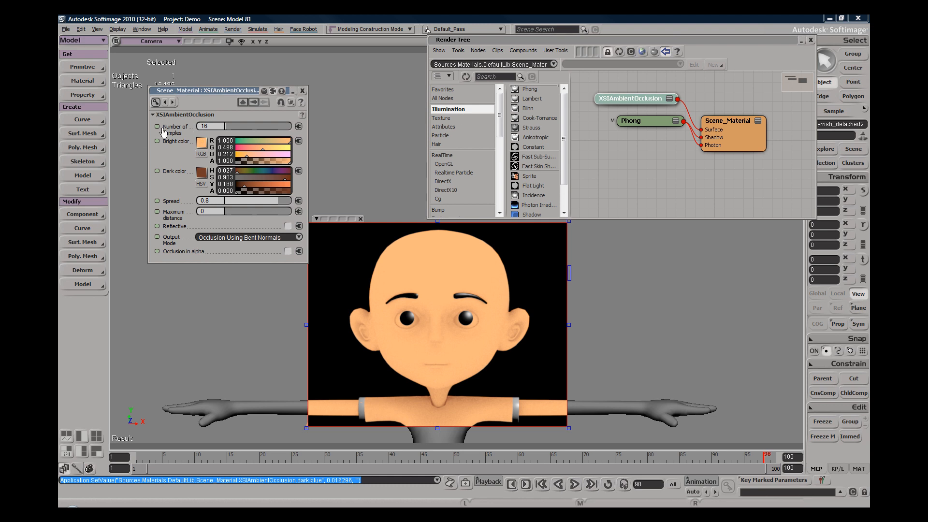
mouse_move(218, 118)
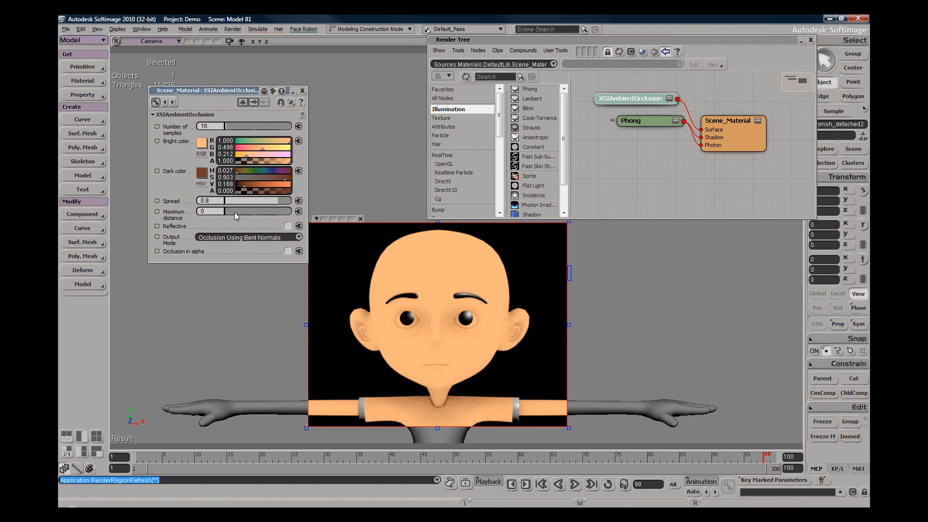
mouse_move(284, 150)
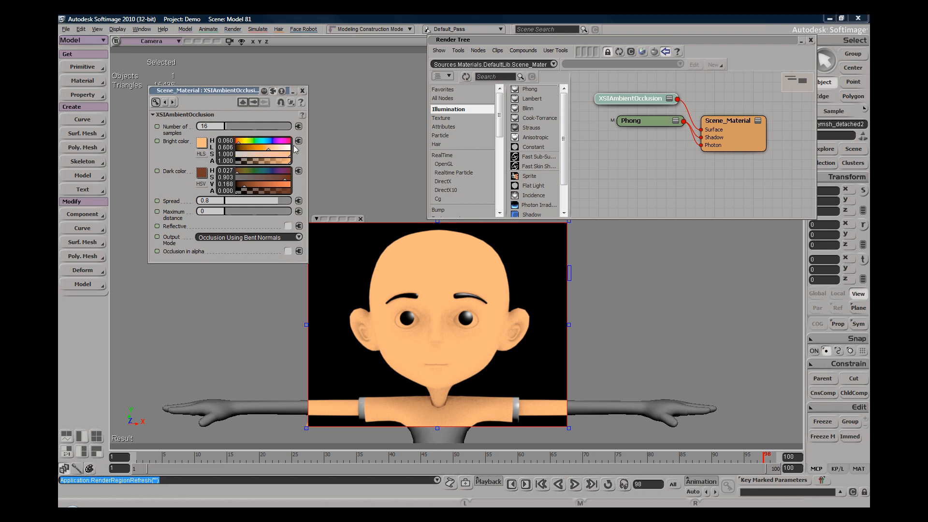
left_click_drag(266, 147, 278, 147)
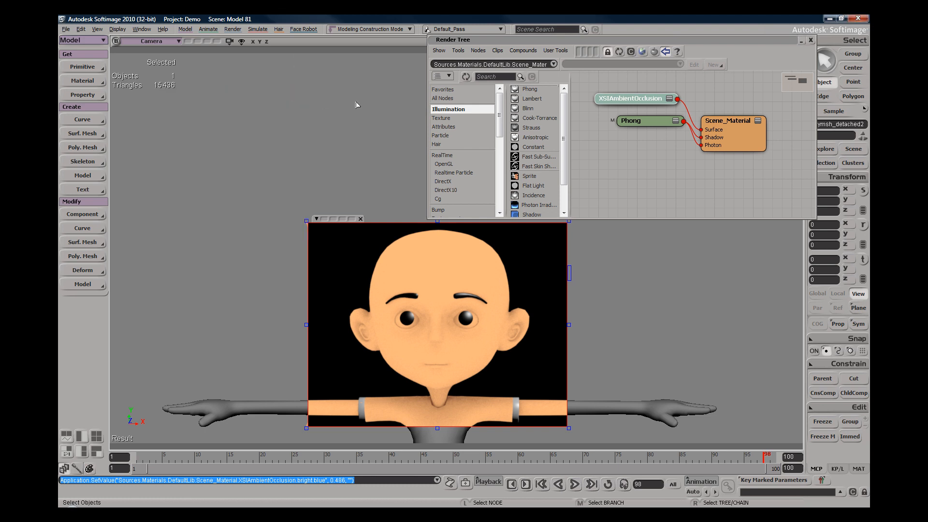
mouse_move(639, 273)
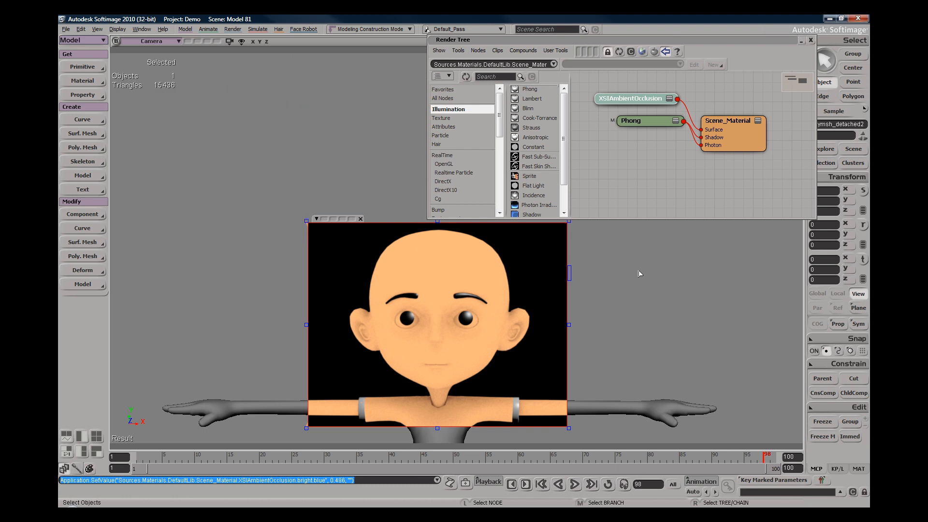
mouse_move(413, 343)
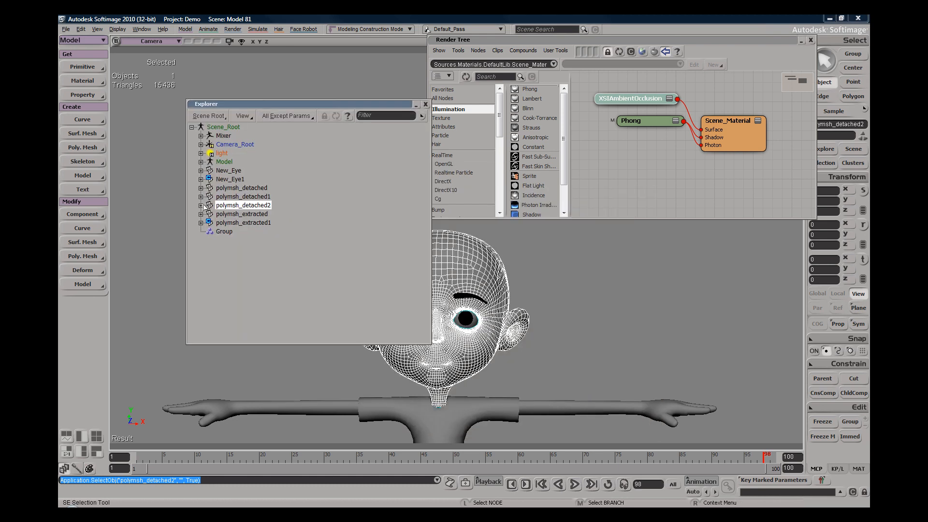
Set the head's RenderMap to bake surface colour only (albedo) to a RenderMap AO file.
left_click(201, 205)
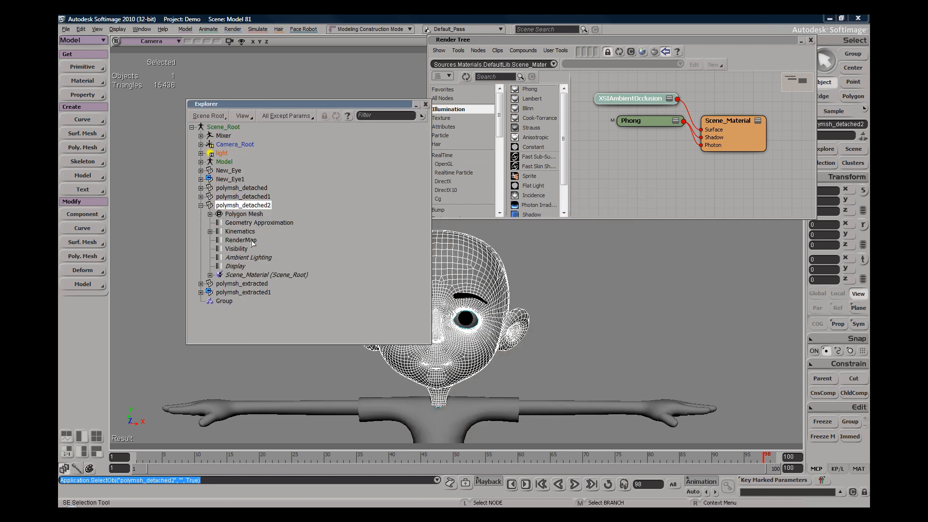
left_click(240, 239)
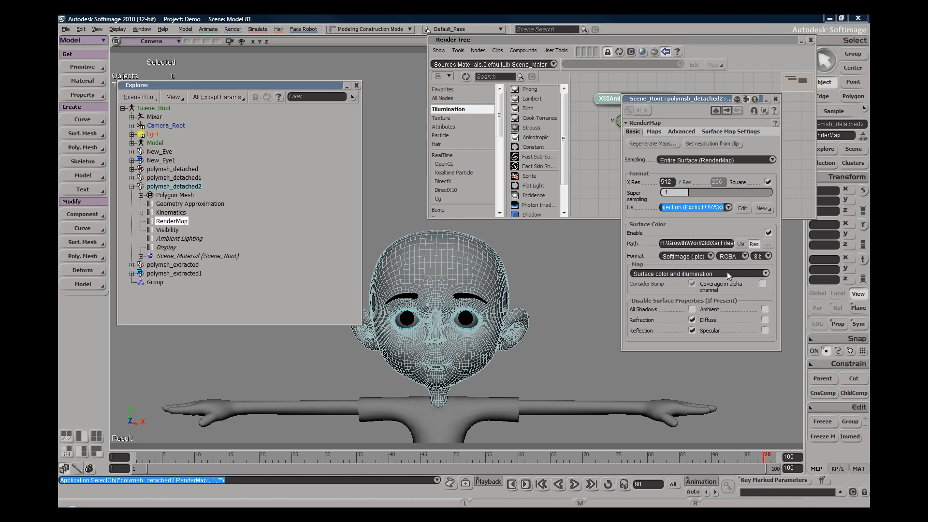
left_click_drag(237, 85, 209, 65)
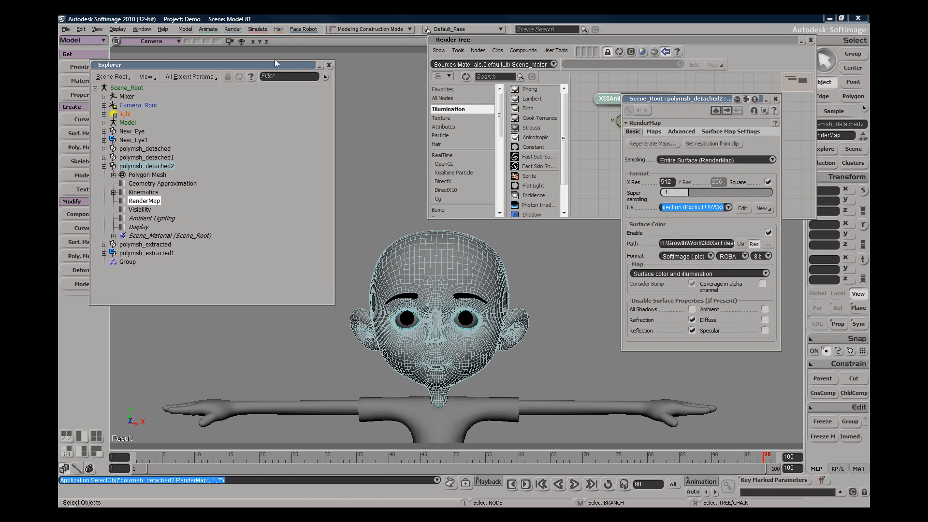
left_click(700, 274)
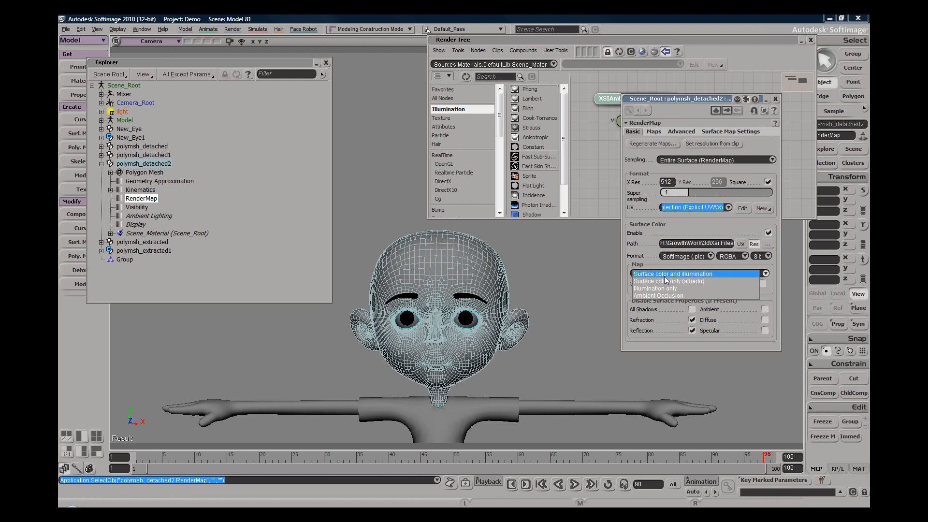
mouse_move(656, 282)
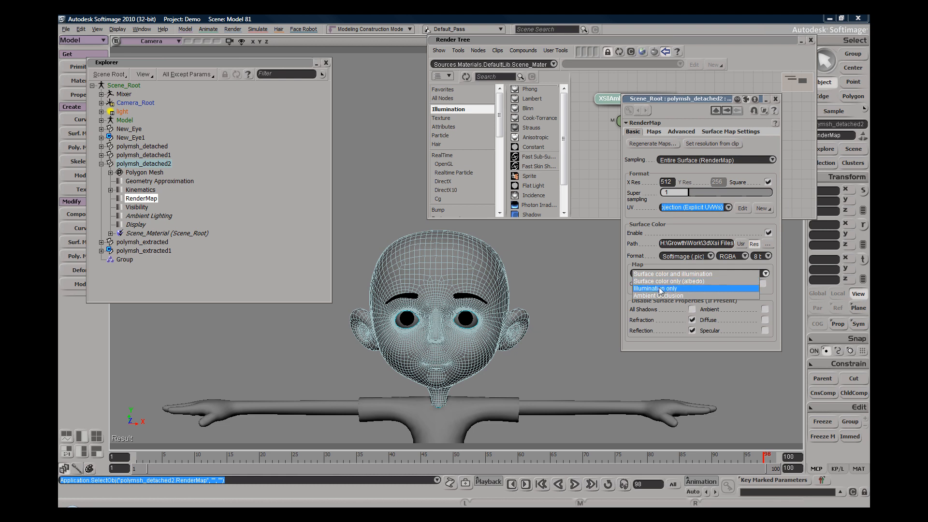
mouse_move(651, 281)
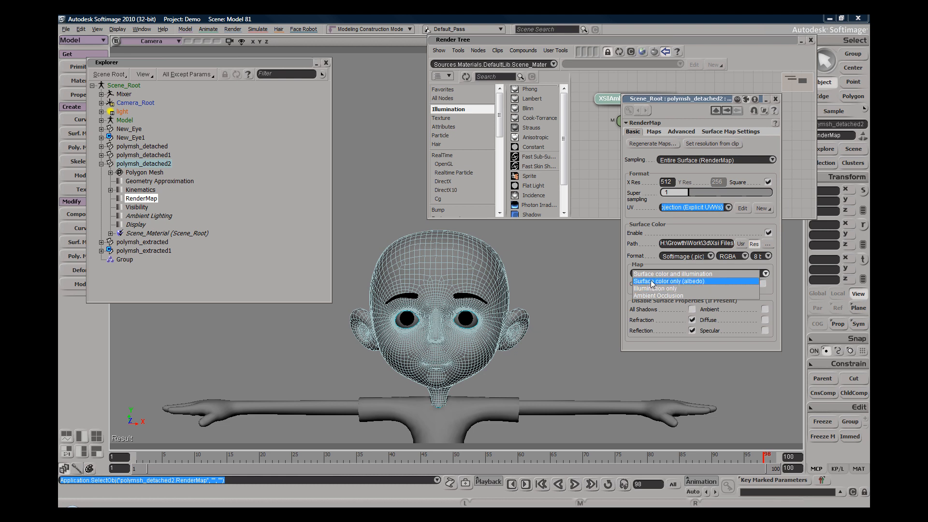
left_click(669, 281)
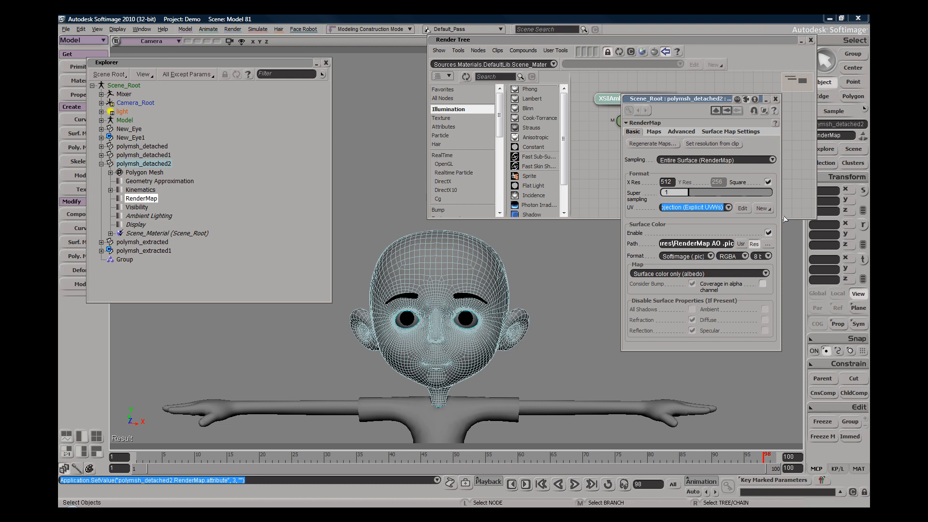
mouse_move(729, 244)
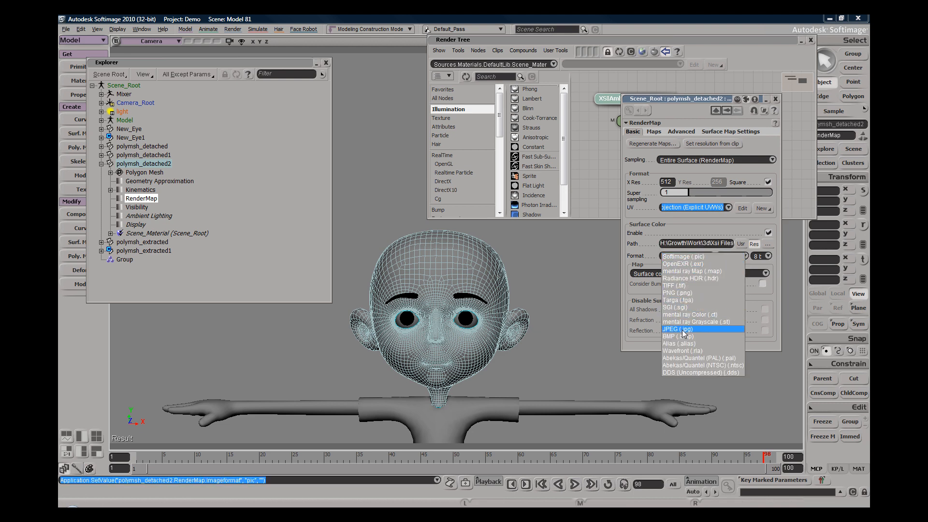
Set the RenderMap output format to JPEG and regenerate the maps.
left_click(677, 329)
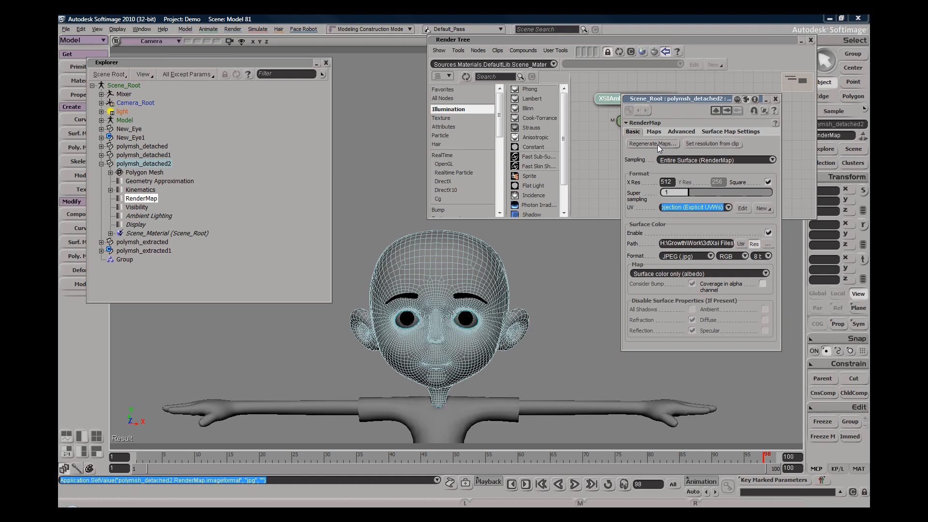
left_click(652, 144)
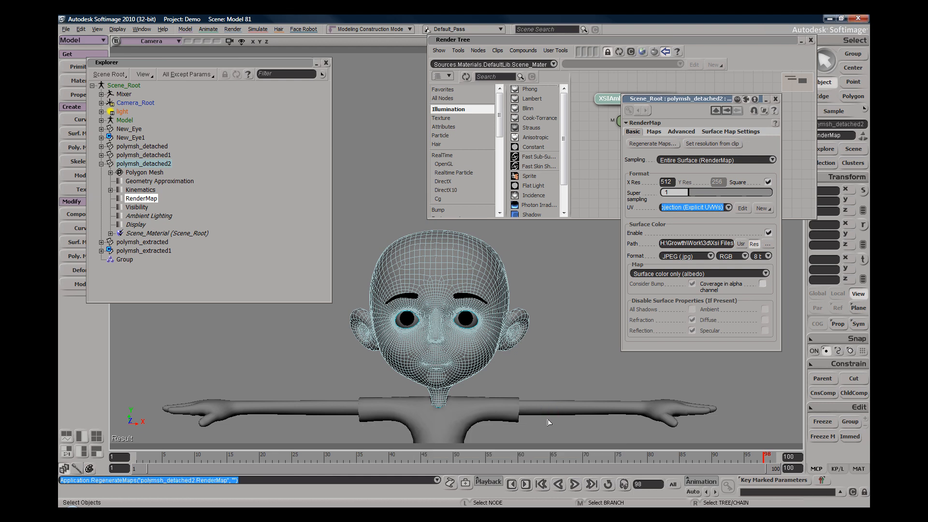
mouse_move(523, 262)
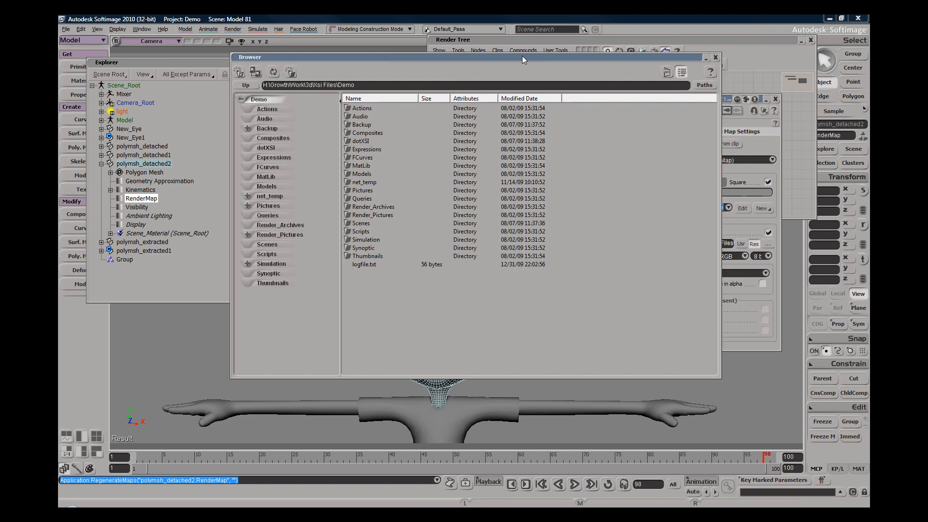
Locate the baked RenderMap AO JPEG in the project's Render_Pictures folder.
double_click(281, 233)
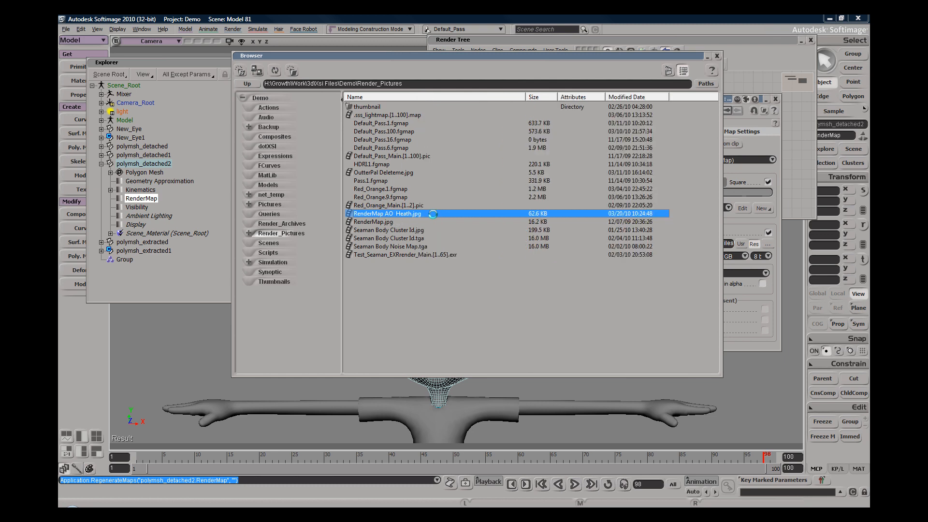
right_click(388, 214)
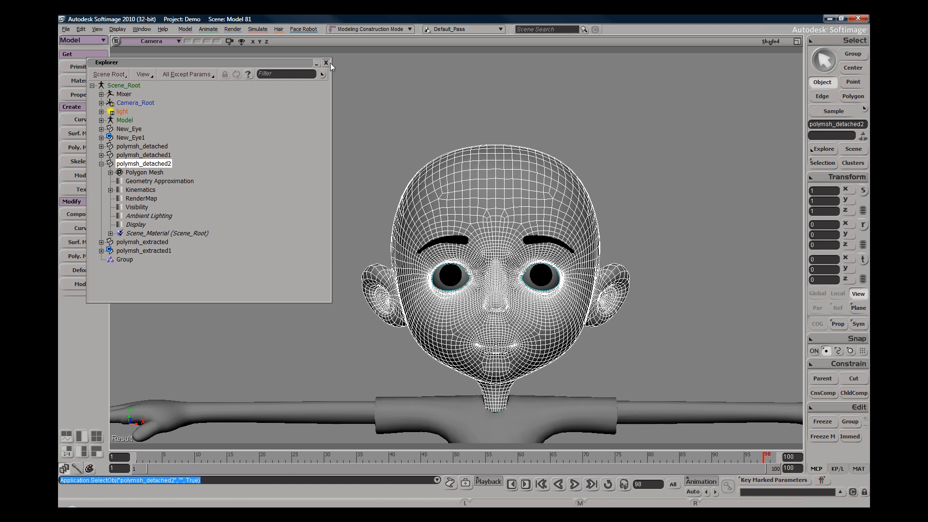
Add a Color At Vertices Map property to the head mesh.
left_click(326, 62)
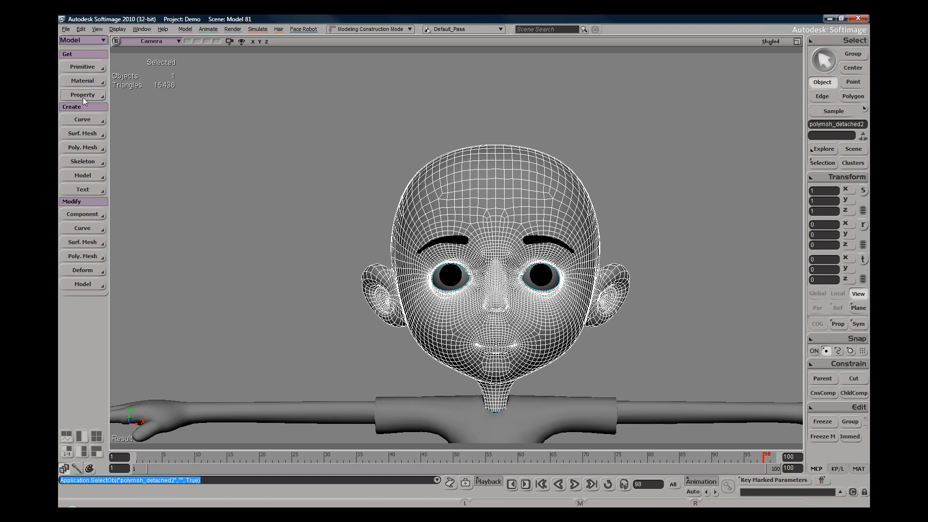
left_click(81, 95)
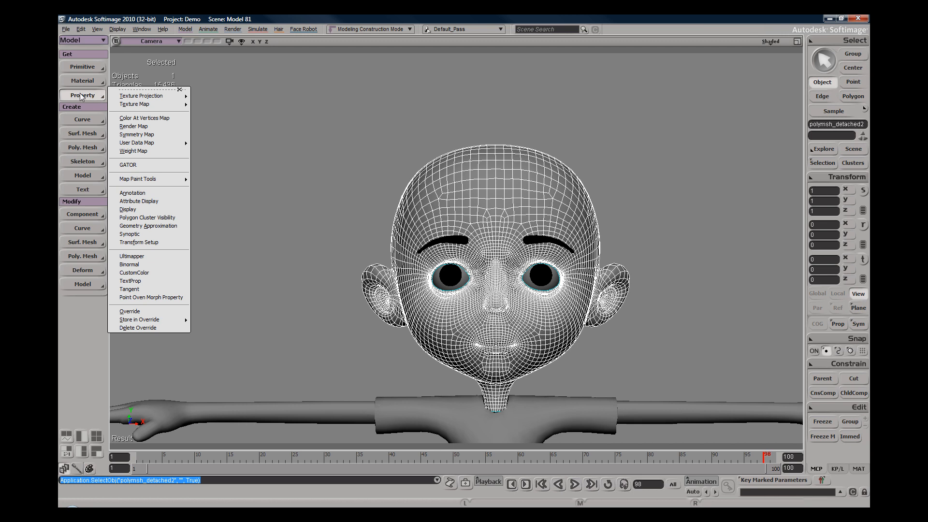
left_click(144, 118)
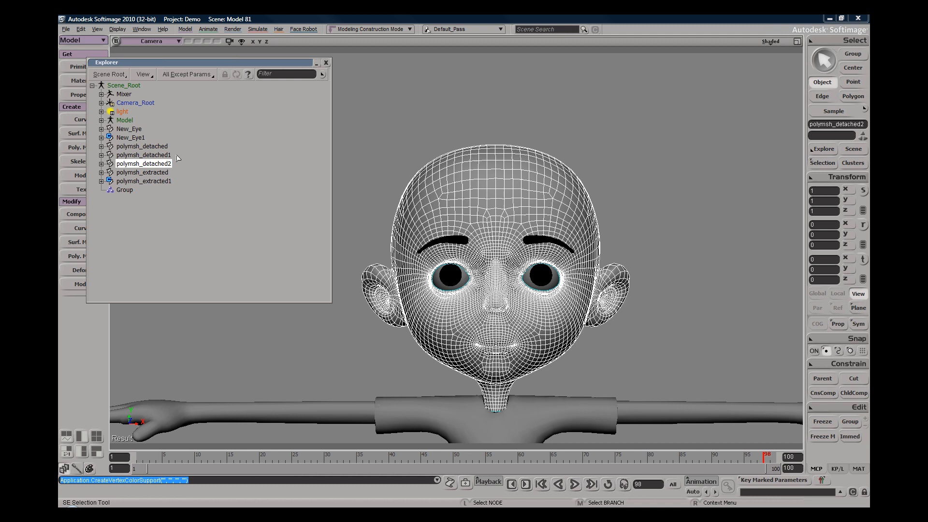
Expand Polygon Mesh > Clusters > Vertex_Color to reveal the Vertex Color Property Generator.
left_click(100, 163)
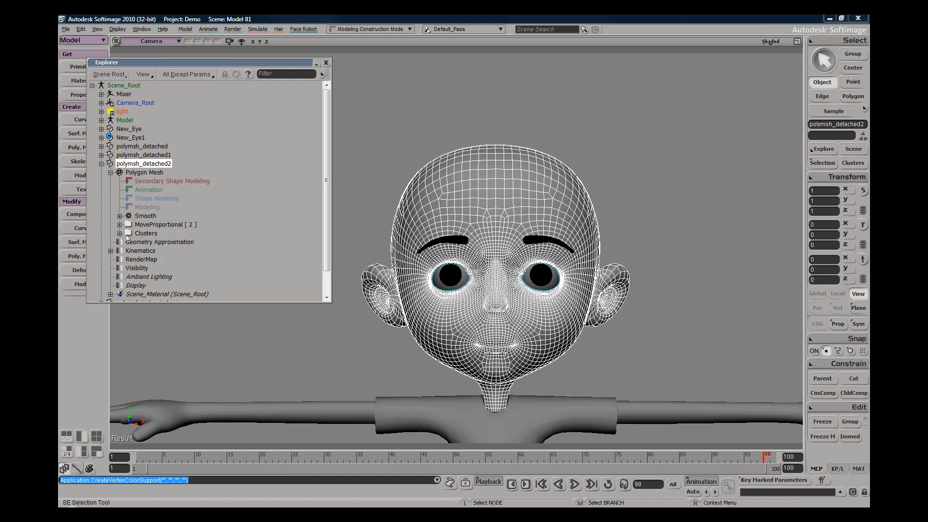
left_click(120, 233)
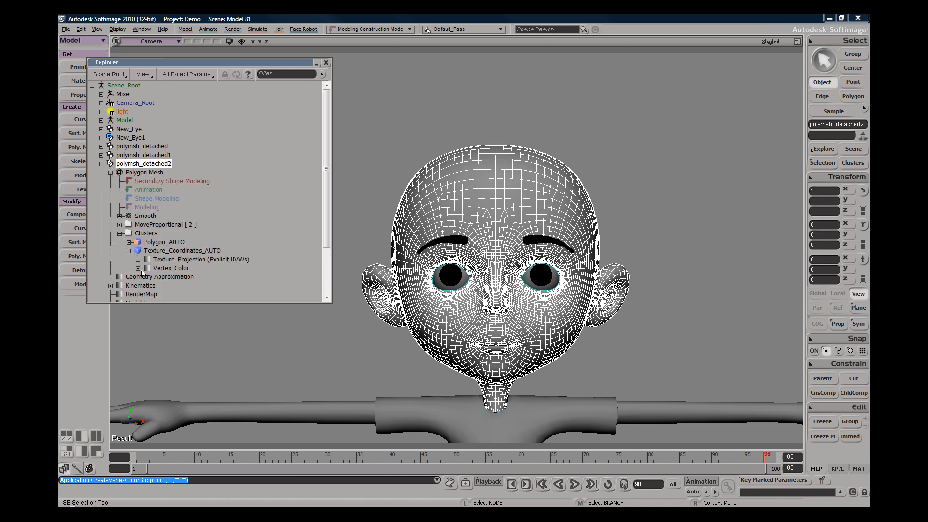
left_click(138, 268)
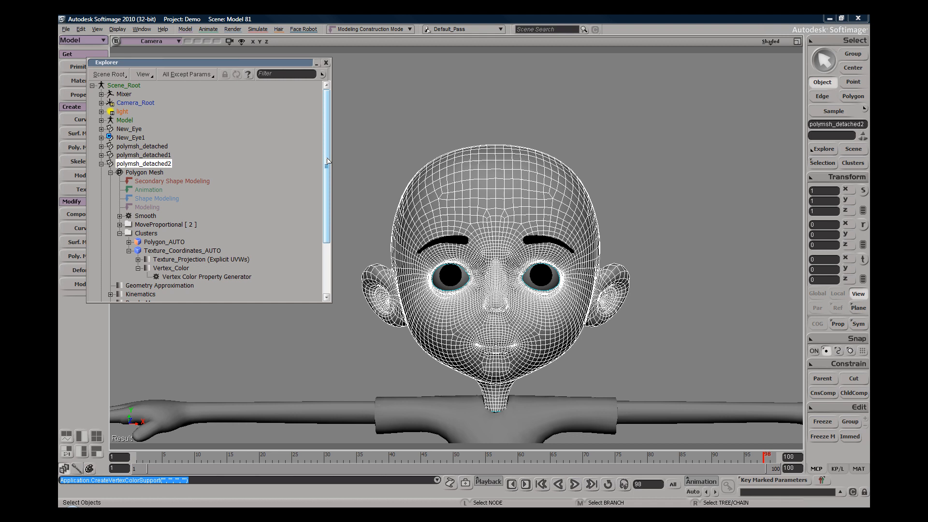
left_click(141, 259)
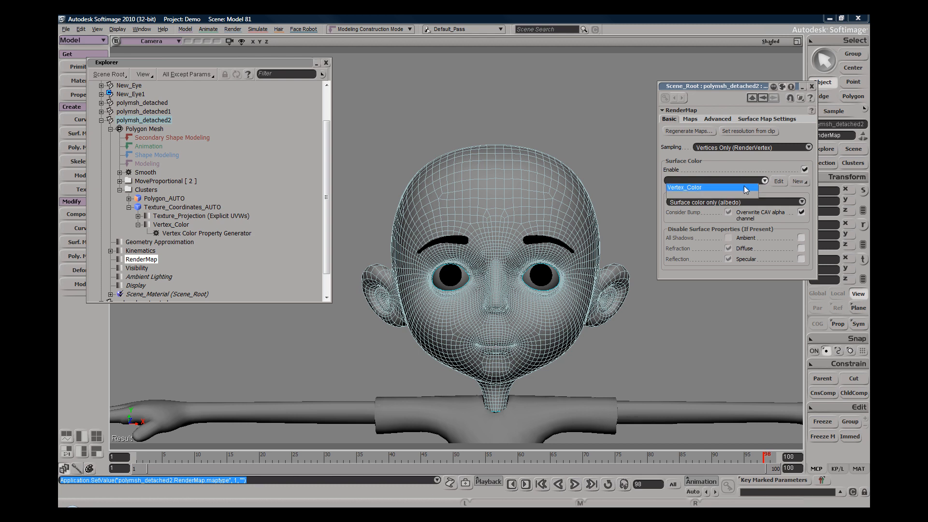
Bake surface colour only (albedo) into Vertex_Color and regenerate for a skin-toned head.
left_click(728, 202)
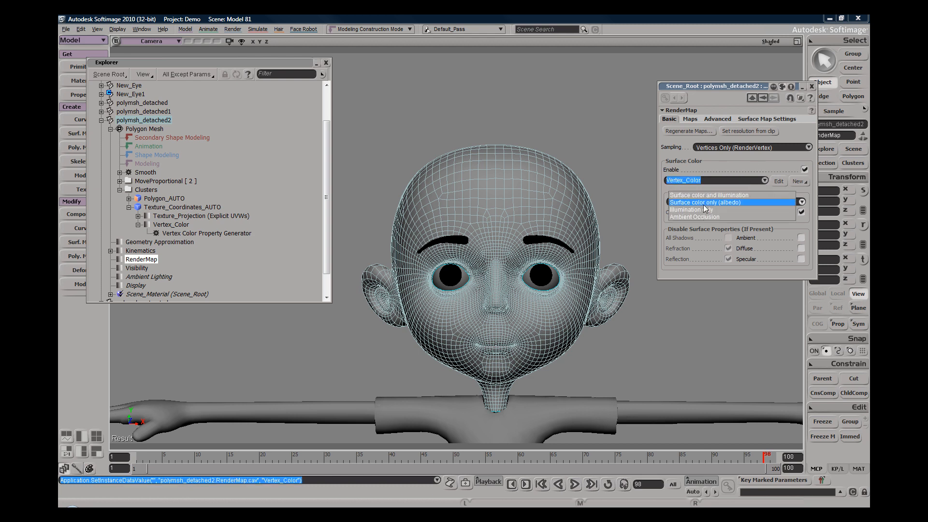
left_click(705, 202)
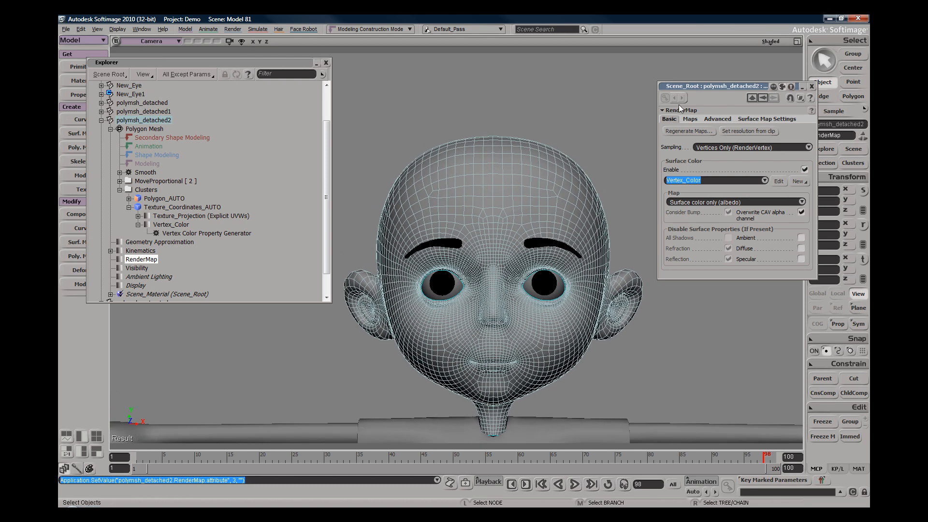
left_click(688, 131)
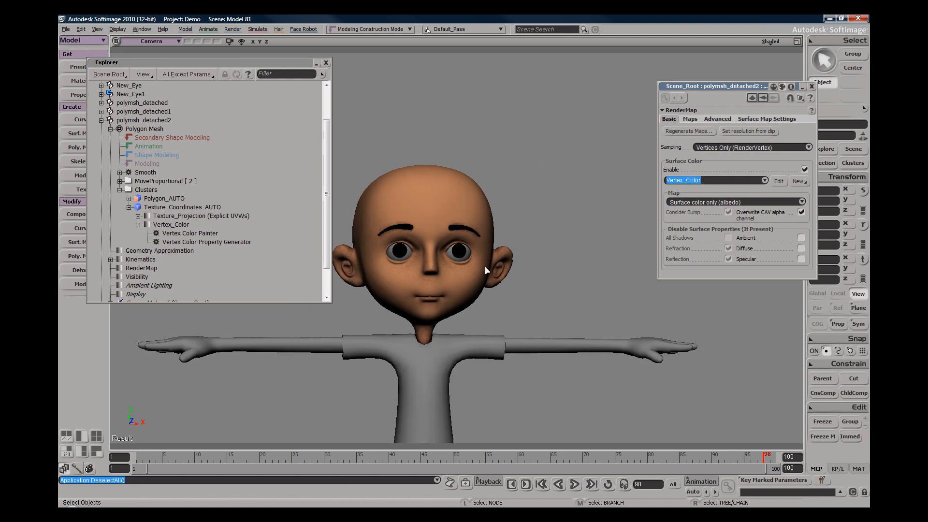
mouse_move(457, 220)
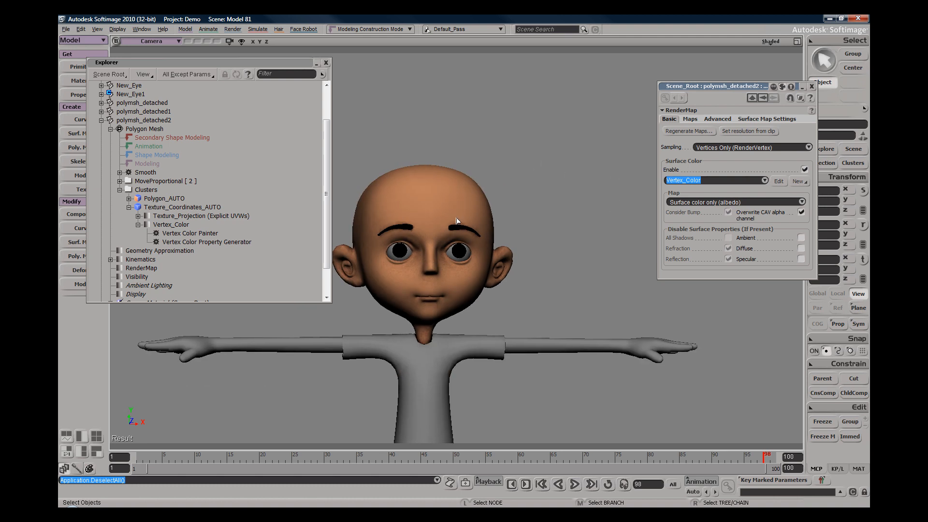